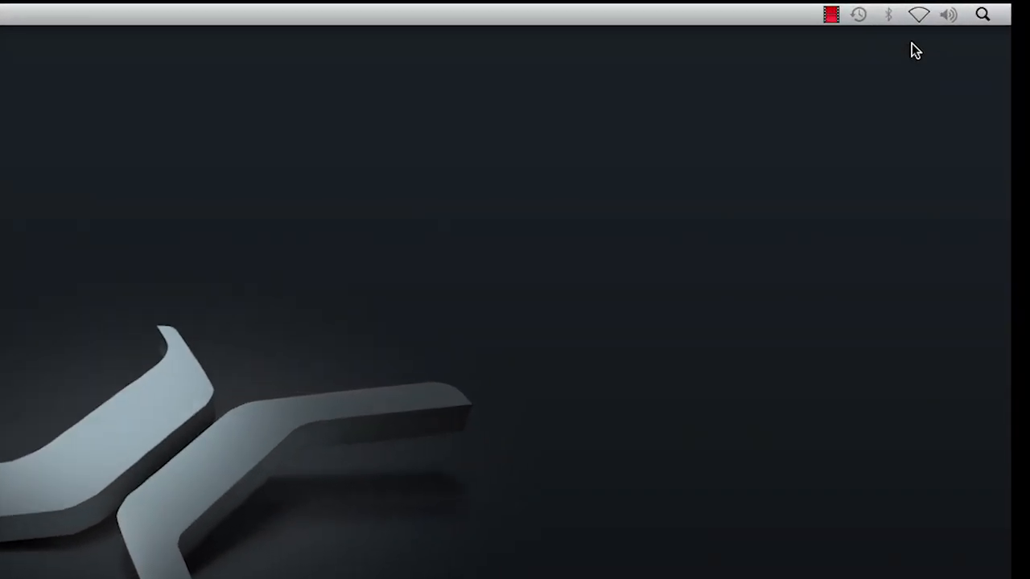
# Search Spotlight for 'Disk Utility' to launch it.
pyautogui.click(982, 15)
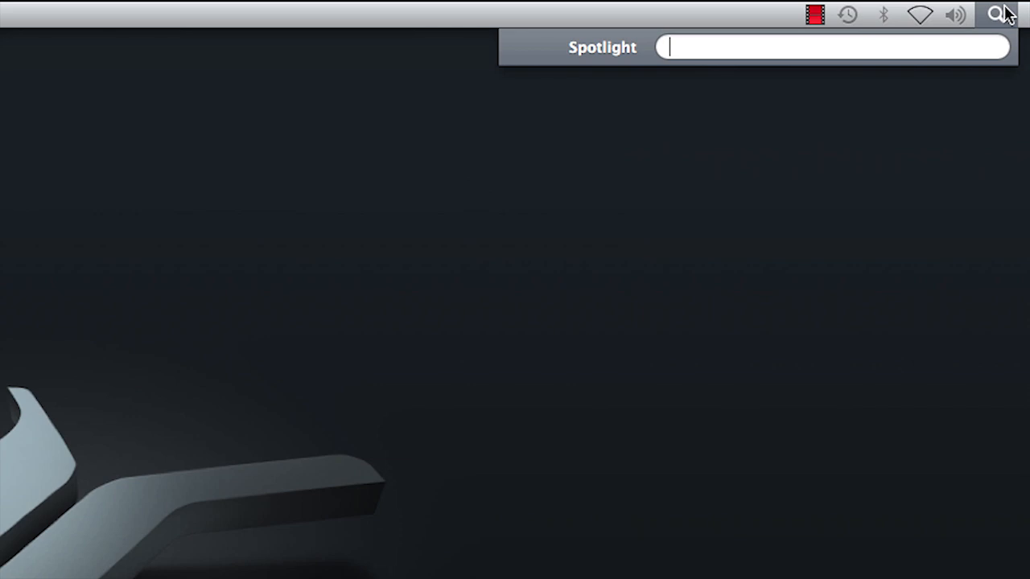
pyautogui.write('Disk Utility')
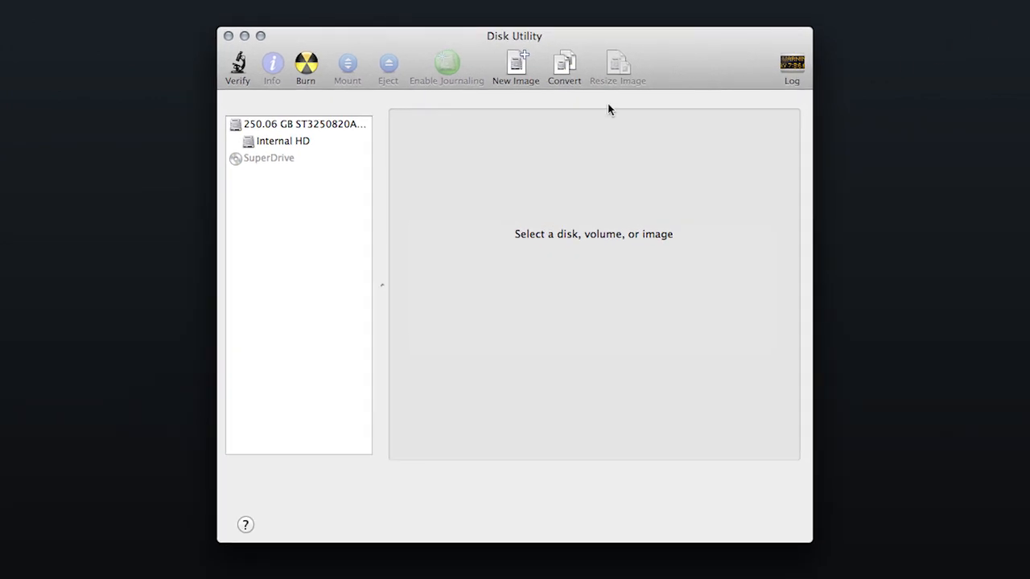
# Repair disk permissions on the Internal HD volume from First Aid.
pyautogui.click(283, 141)
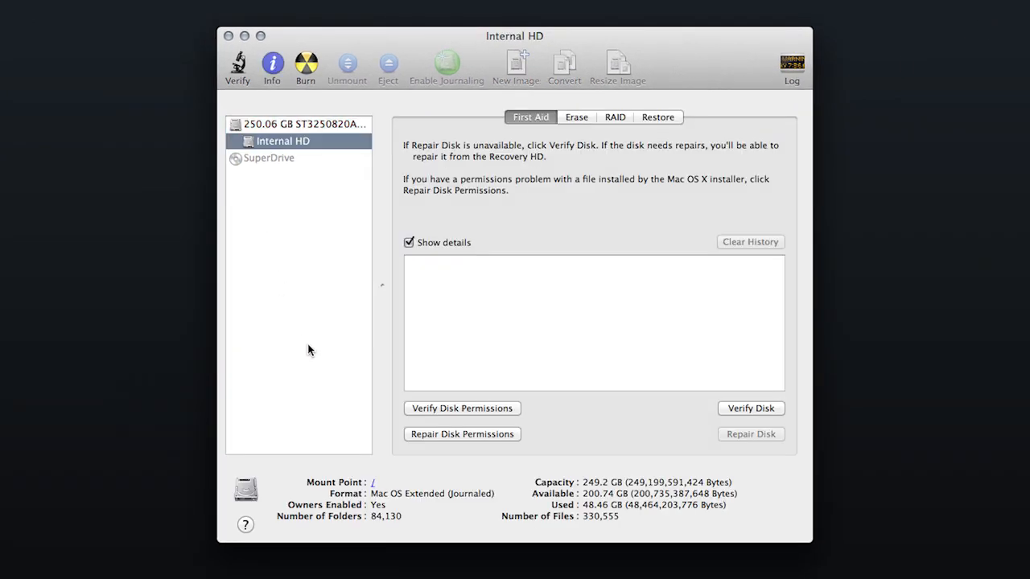
pyautogui.moveTo(462, 435)
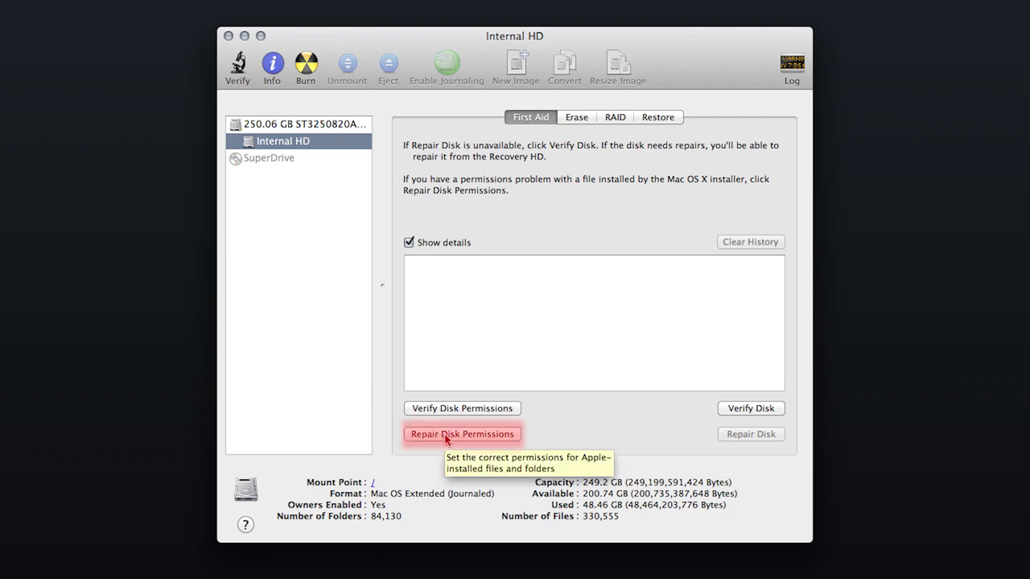
pyautogui.click(462, 434)
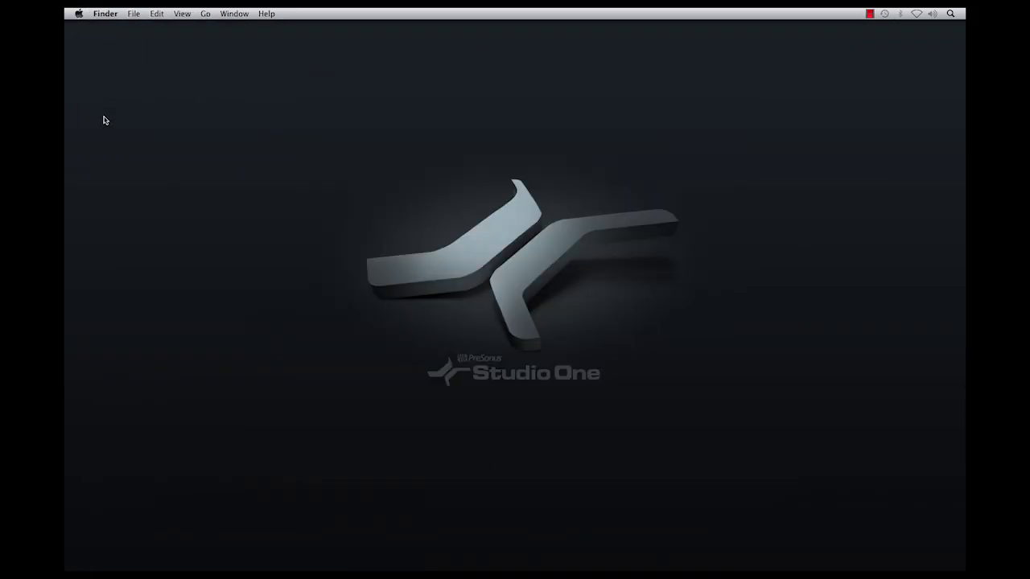
# Restart the Mac from the Apple menu.
pyautogui.click(79, 13)
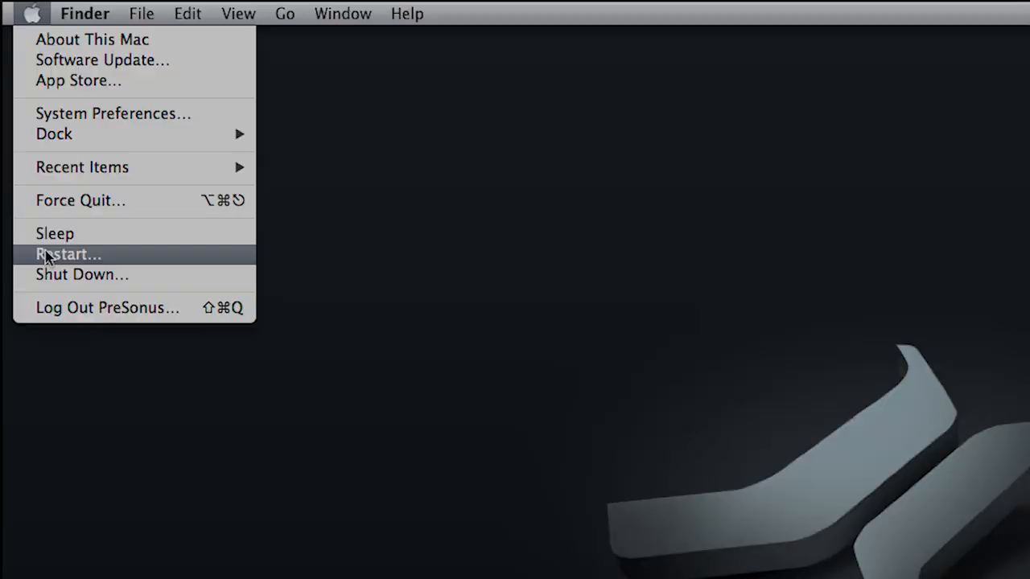
pyautogui.click(921, 13)
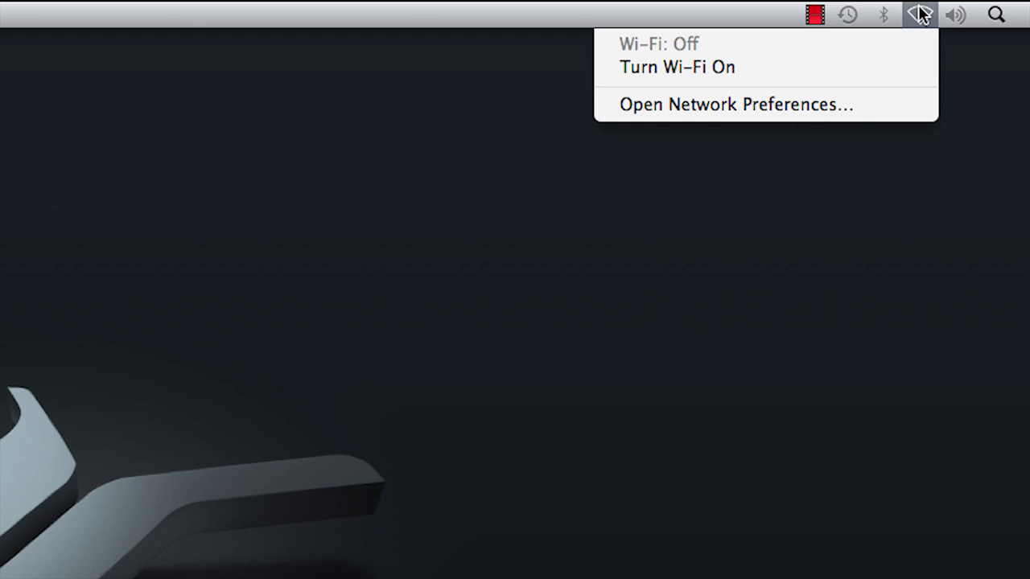